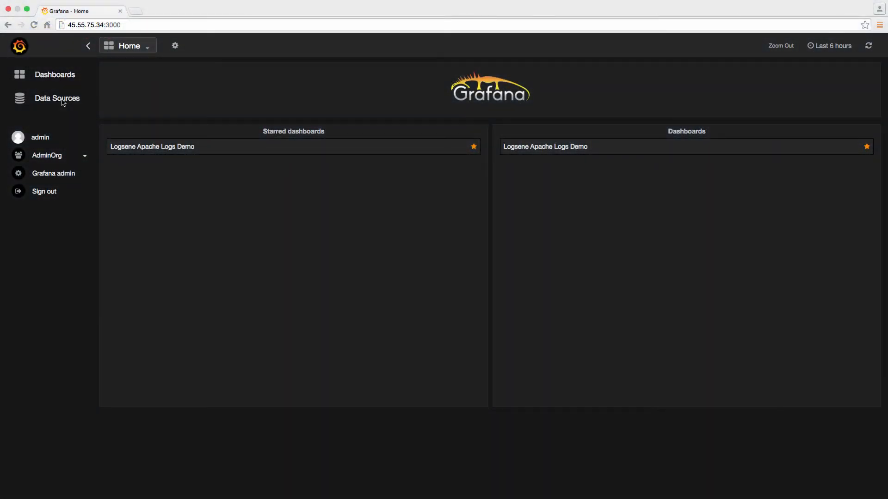
Step: Go to the Data Sources page to see the Logsene Demo source
click(57, 98)
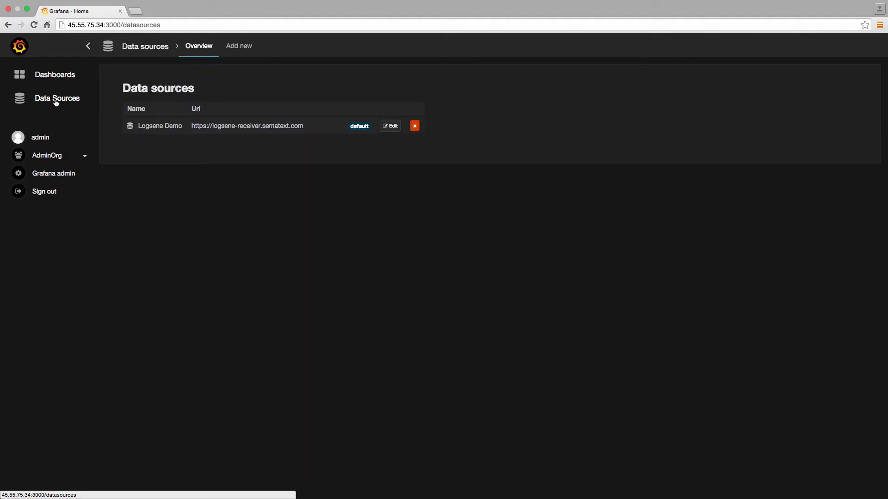
Step: Open Logsene Demo's settings, keeping Elasticsearch as type and proxy as access
click(390, 126)
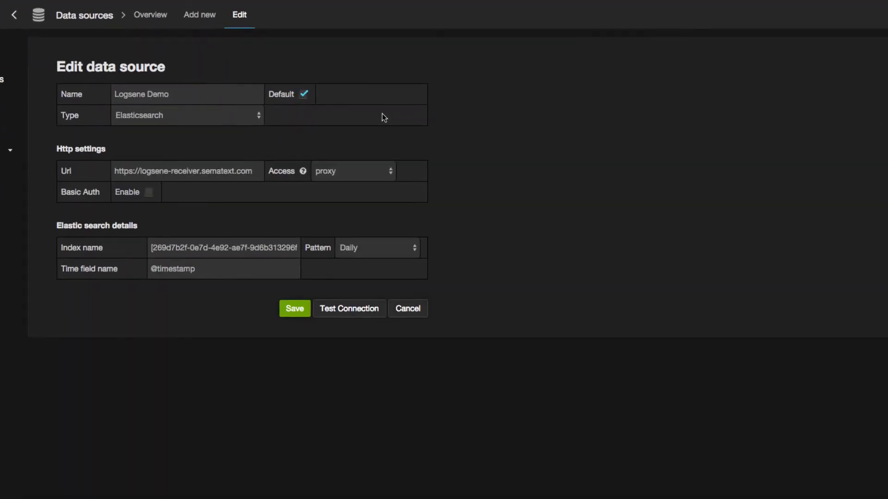
click(187, 115)
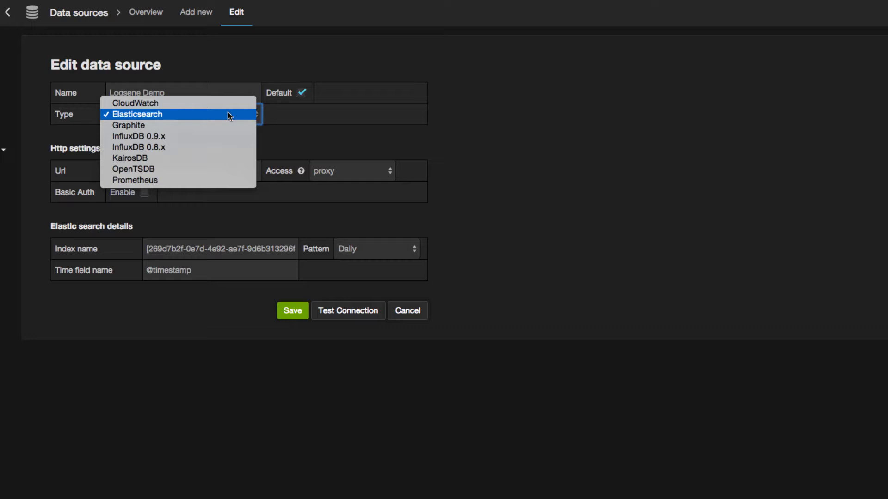
click(137, 113)
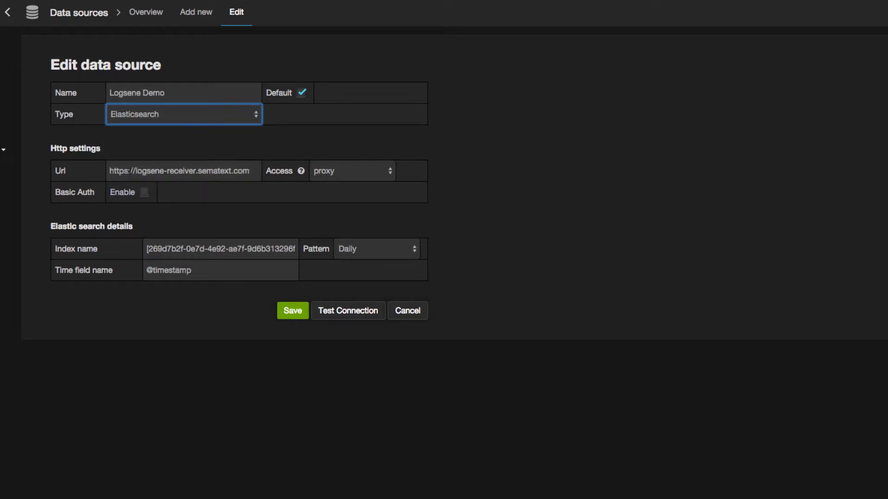
triple_click(178, 171)
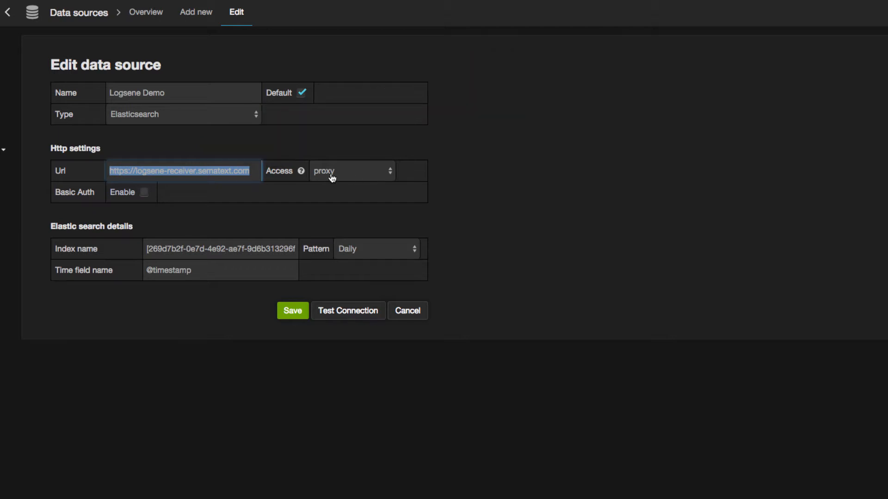
click(351, 171)
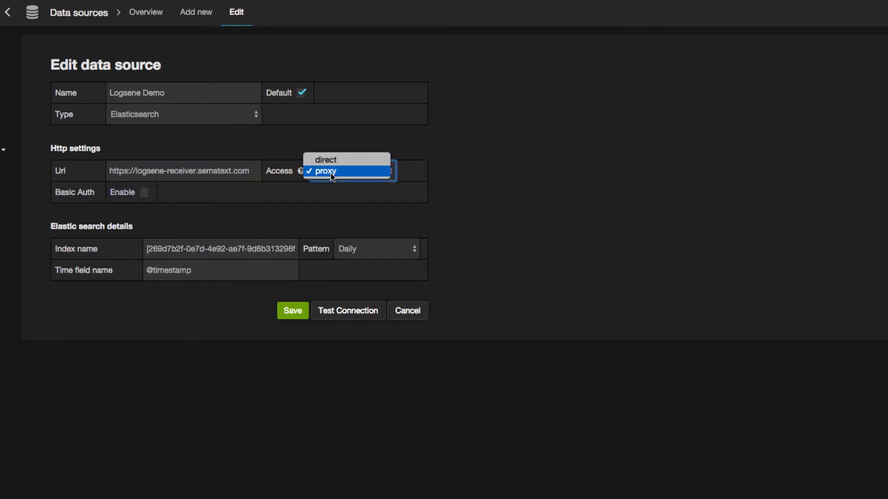
click(324, 171)
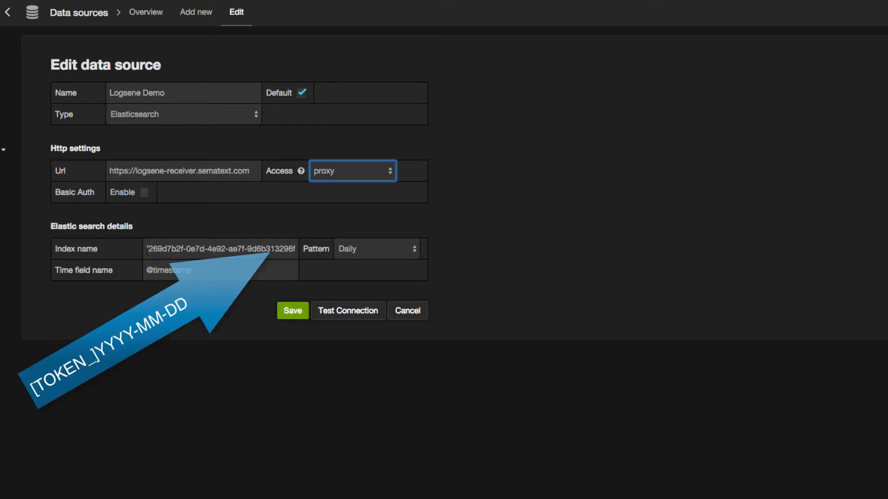
triple_click(219, 249)
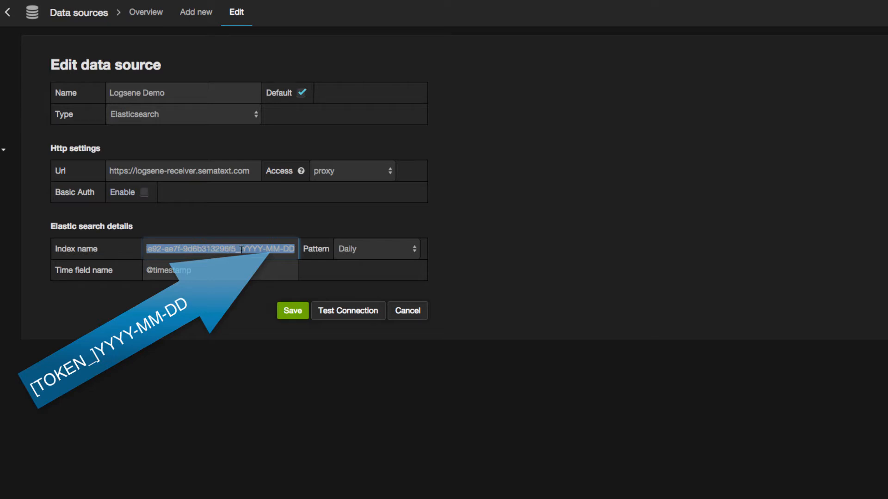
click(376, 248)
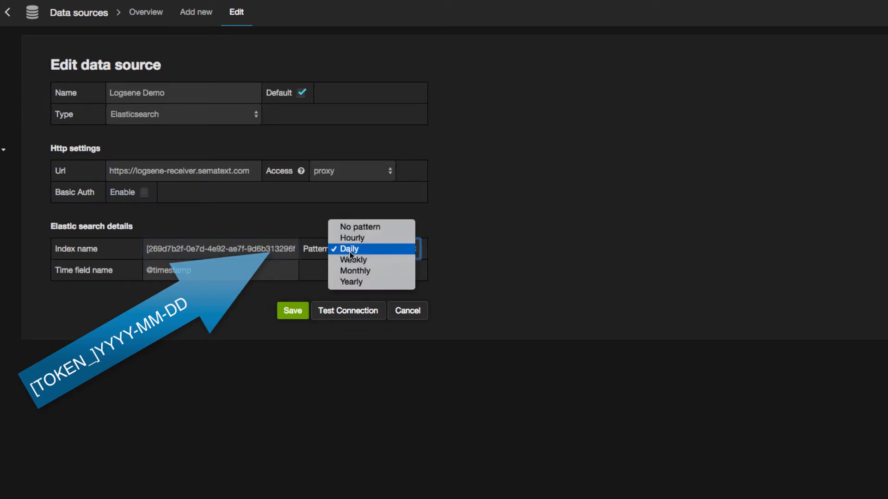
click(350, 249)
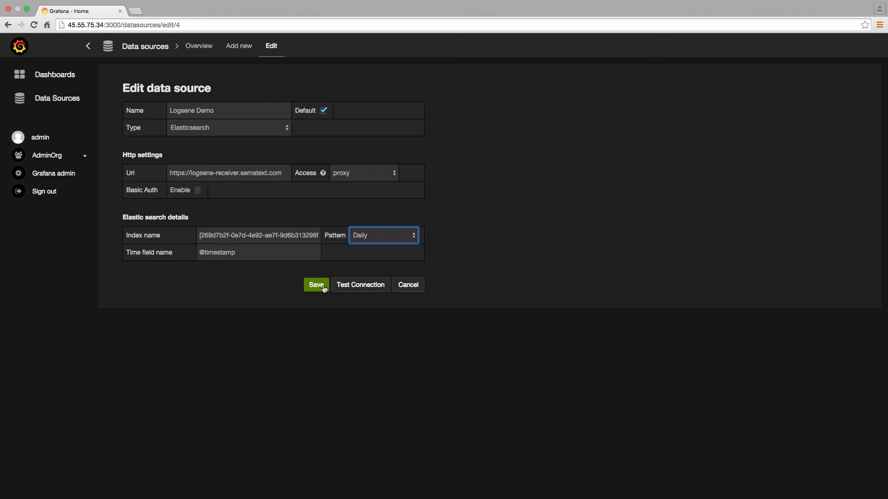
Step: Save the Logsene Demo data source and return to the dashboards home page
click(315, 285)
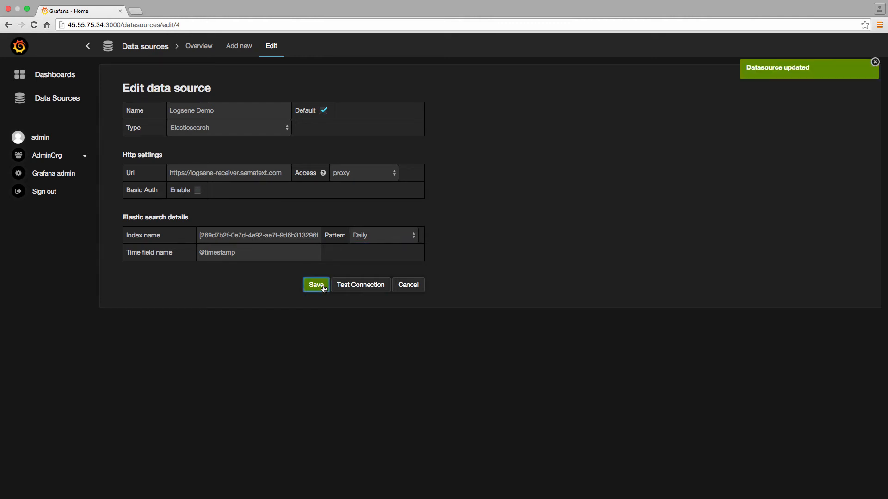
click(316, 285)
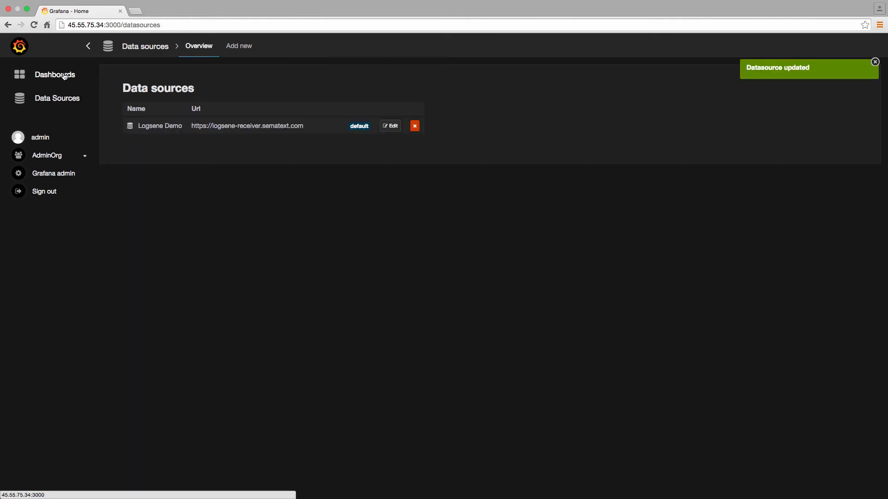
click(55, 74)
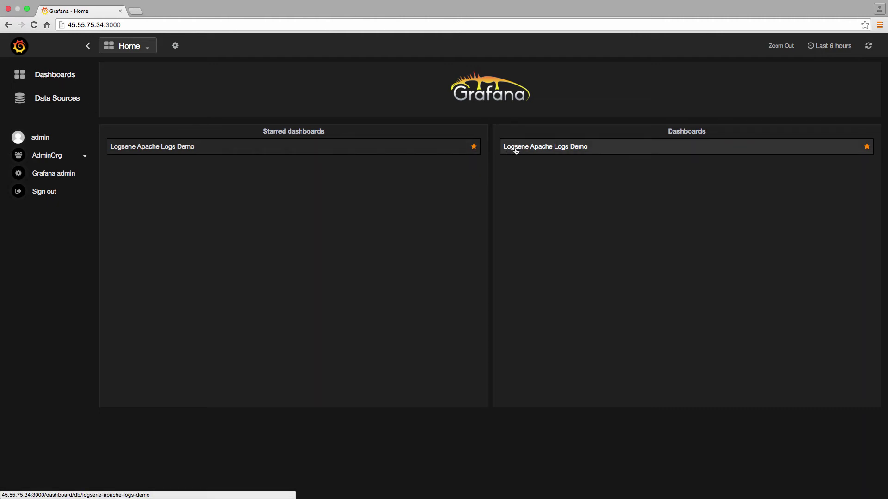
Step: Open the Logsene Apache Logs Demo dashboard from the Dashboards list
click(544, 147)
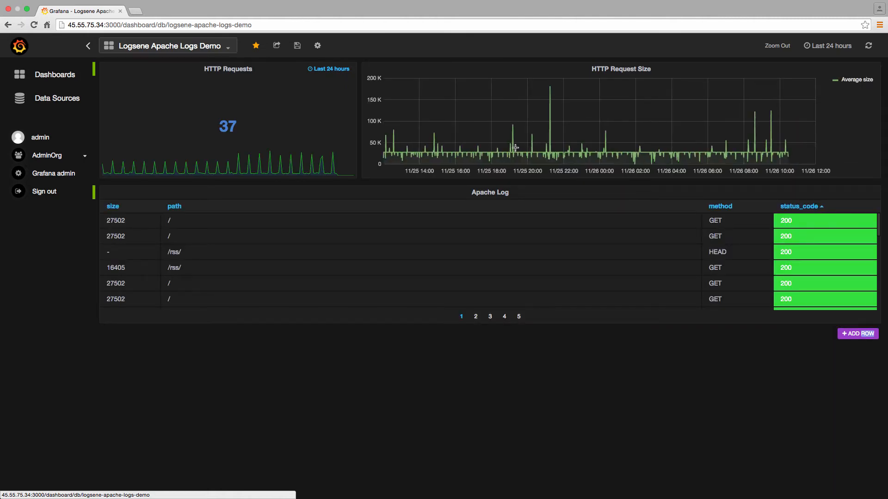
mouse_move(492, 195)
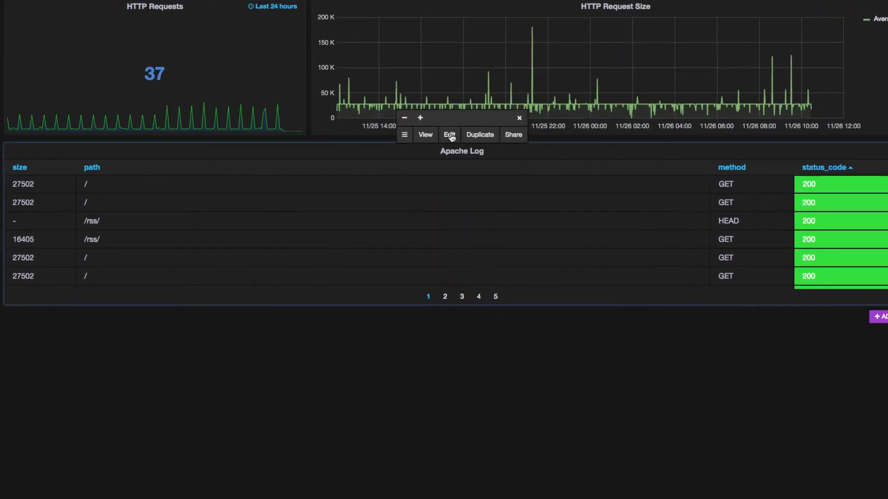
Step: Edit the Apache Log table panel and view its column options
click(449, 134)
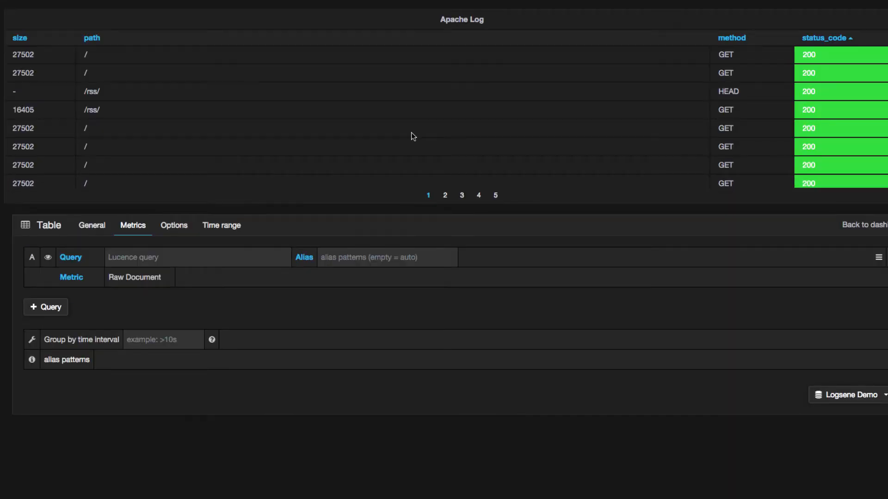
mouse_move(132, 225)
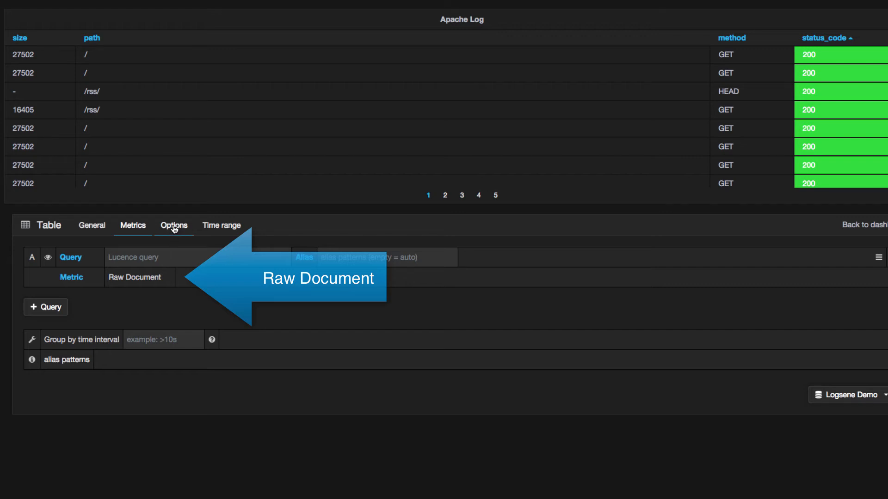
click(174, 225)
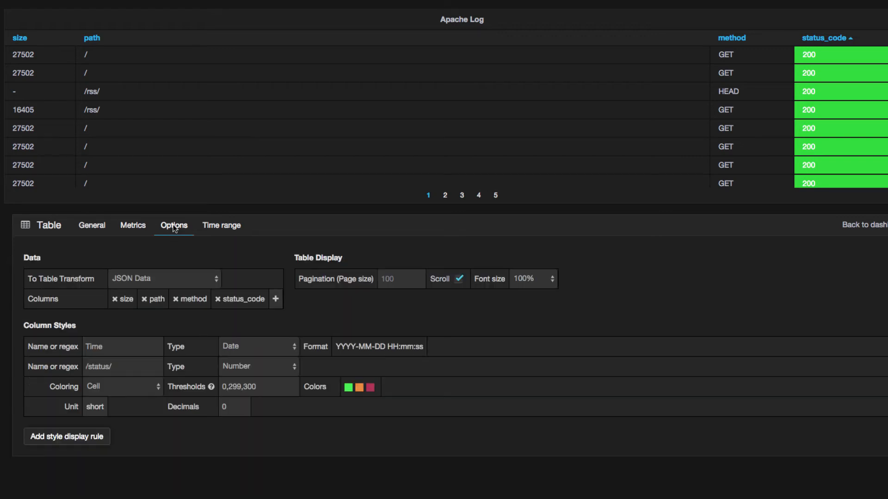
mouse_move(169, 283)
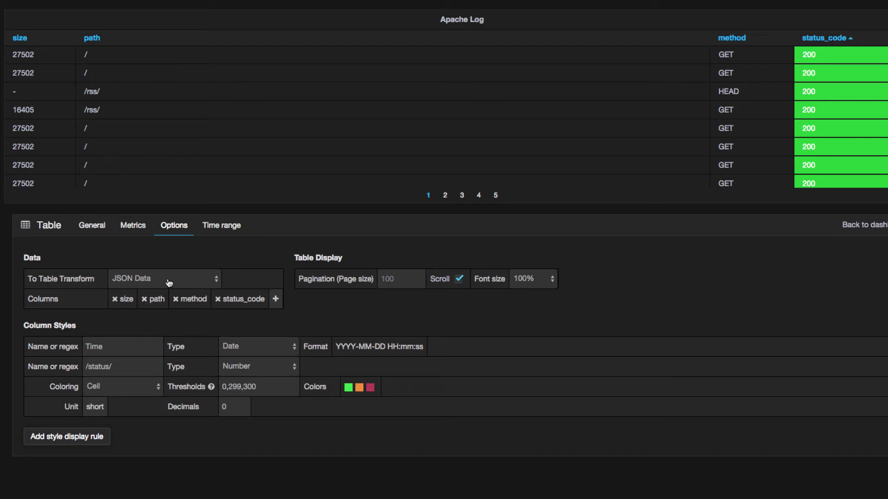
click(164, 278)
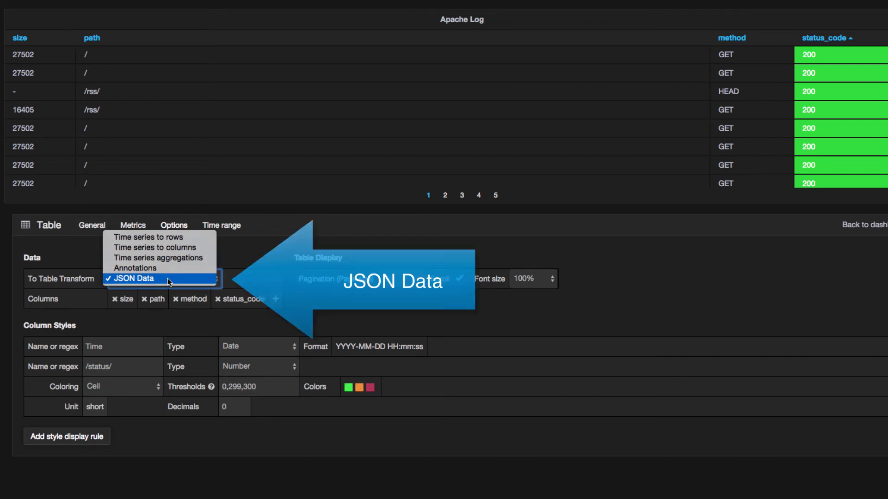
click(134, 277)
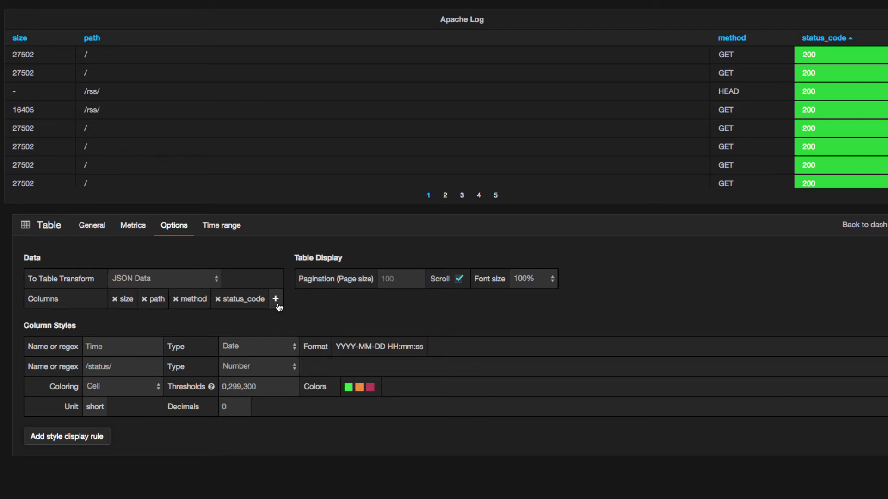
Step: Add an ip column to the Apache Log table and return to the dashboard
click(275, 298)
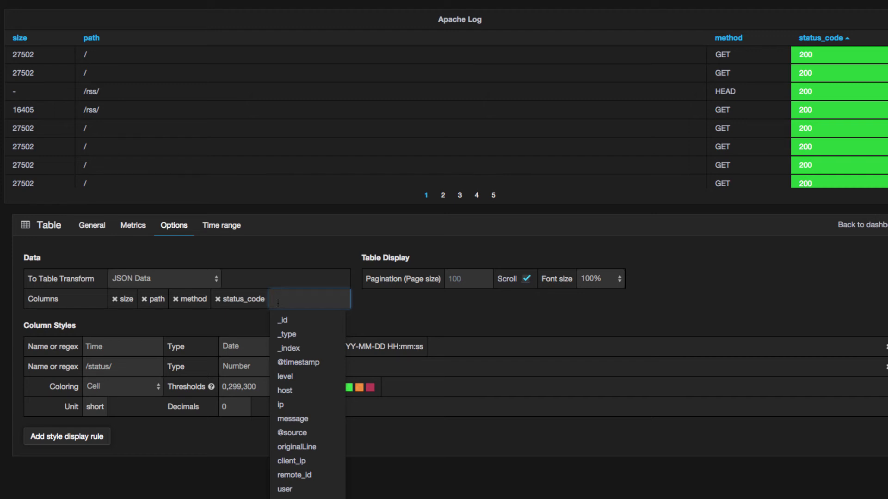
mouse_move(292, 418)
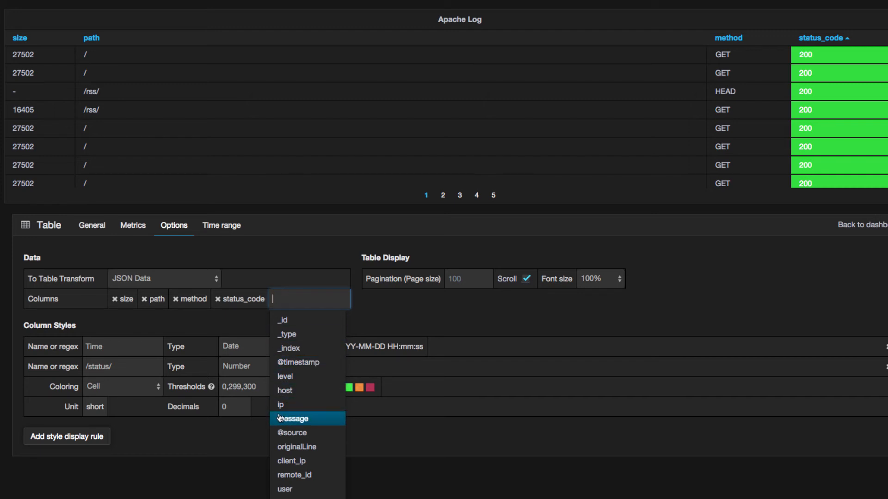
click(281, 404)
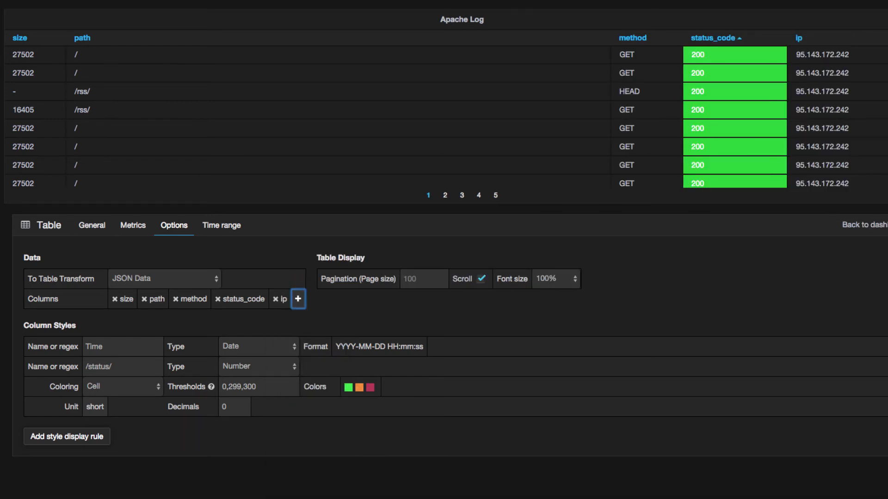
click(863, 224)
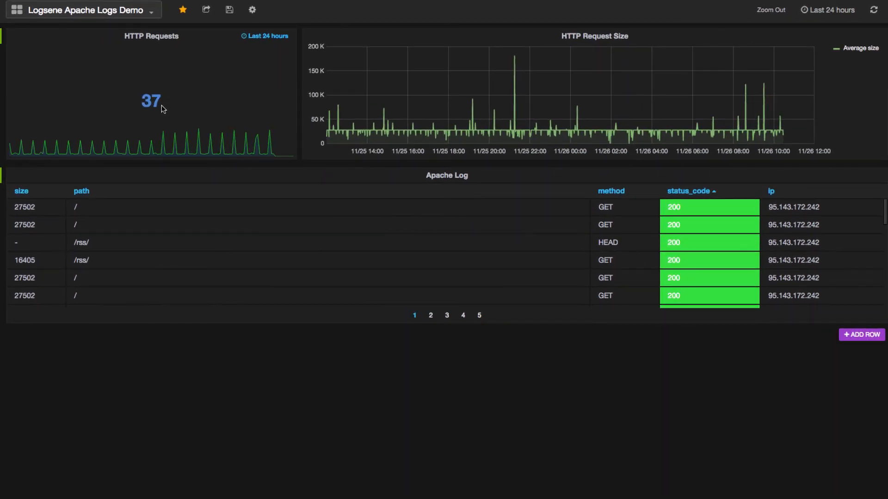
mouse_move(659, 225)
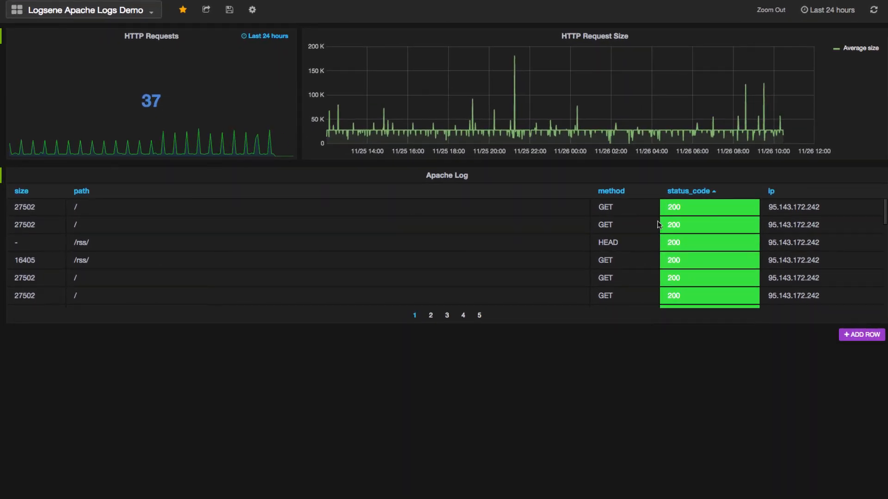